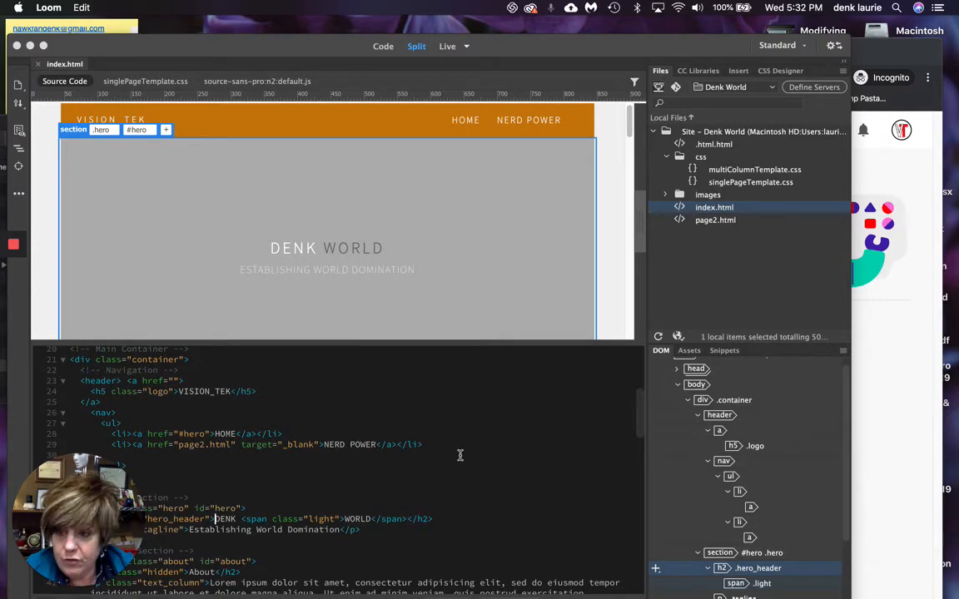
{"action": "mouse_move", "coordinate": [303, 273]}
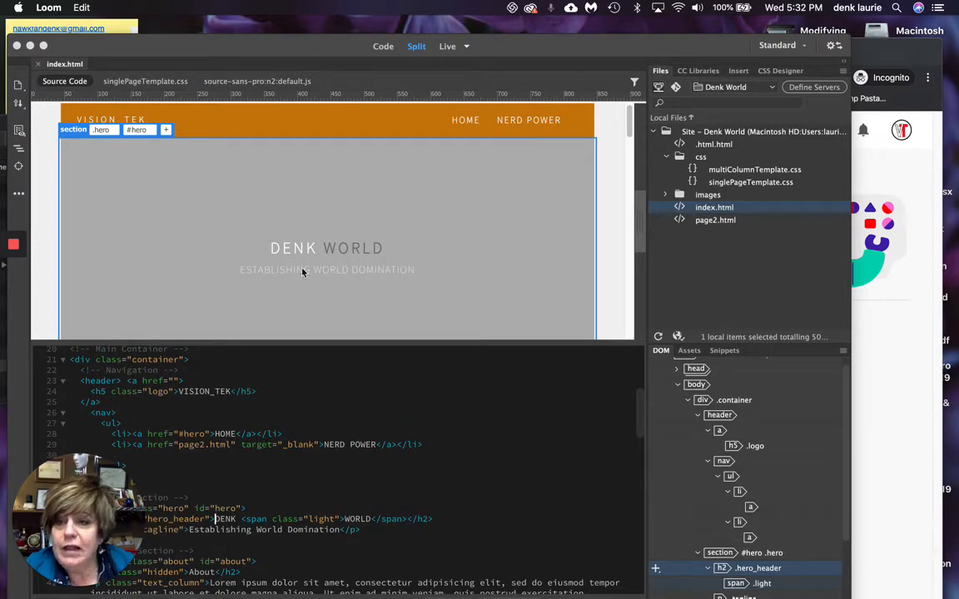
Select the VISION_TEK logo heading in the page header for editing.
{"action": "left_click", "coordinate": [100, 120]}
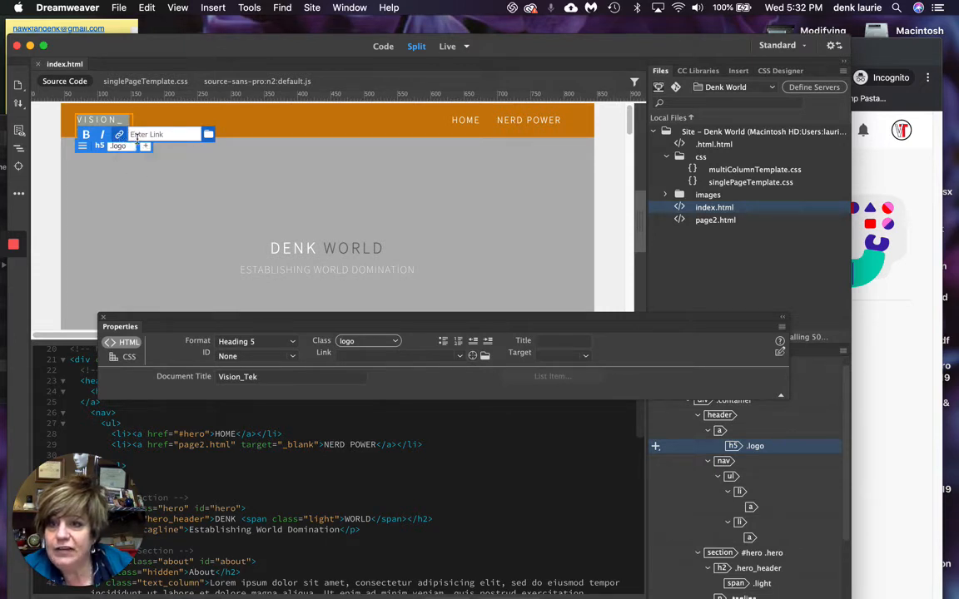
{"action": "mouse_move", "coordinate": [206, 135]}
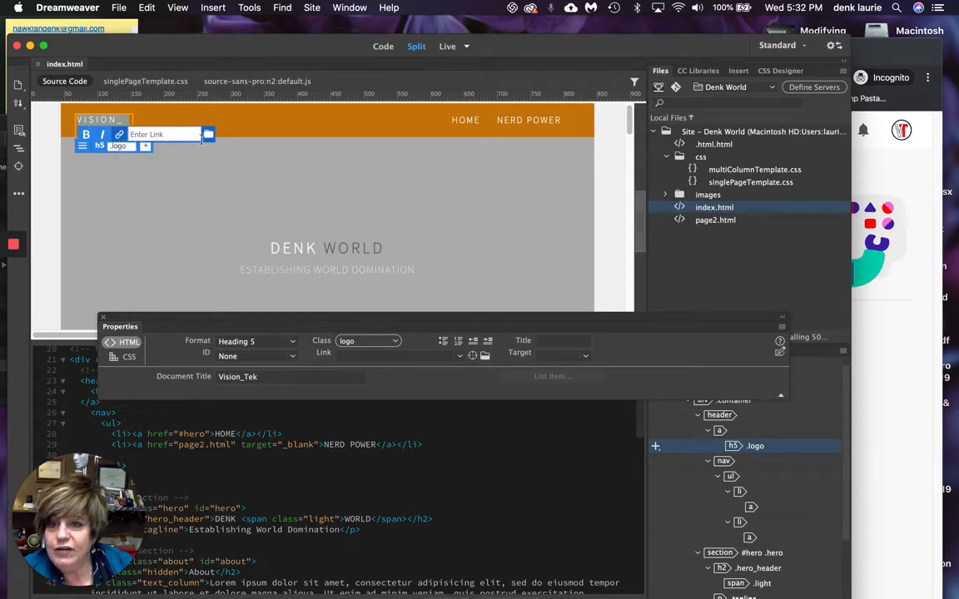
{"action": "mouse_move", "coordinate": [210, 133]}
{"action": "type", "text": "TEK"}
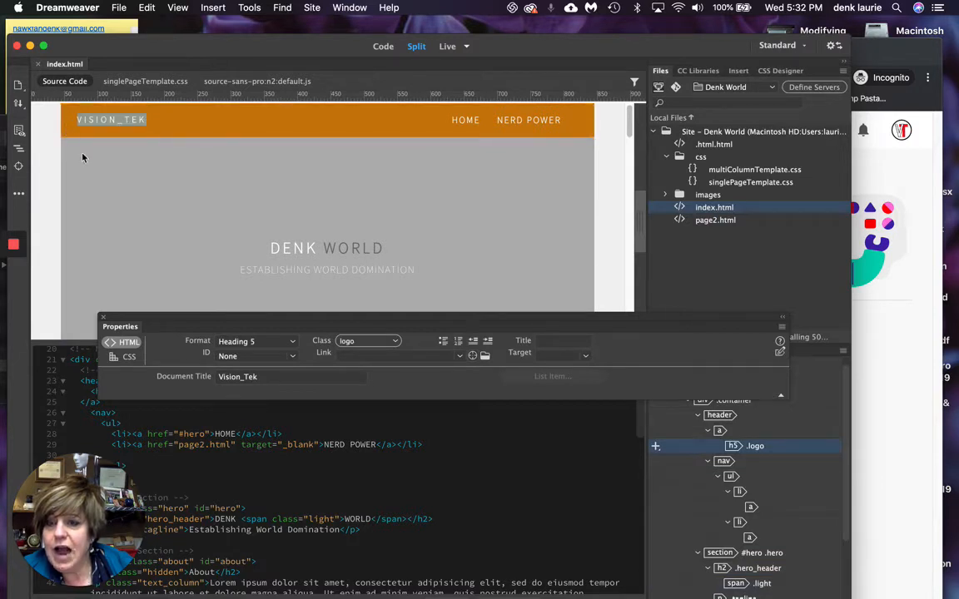
{"action": "left_click", "coordinate": [110, 120]}
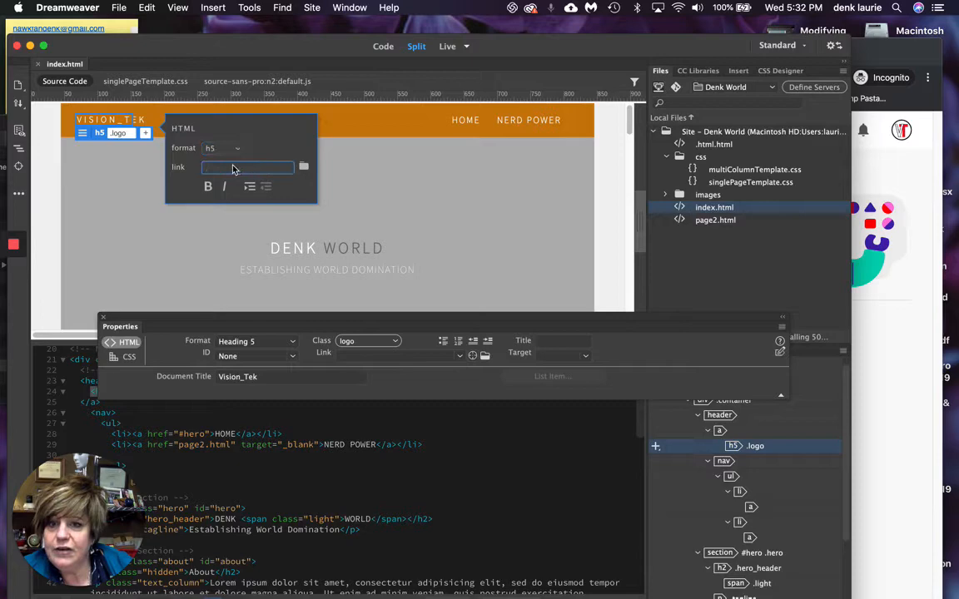
{"action": "mouse_move", "coordinate": [303, 167]}
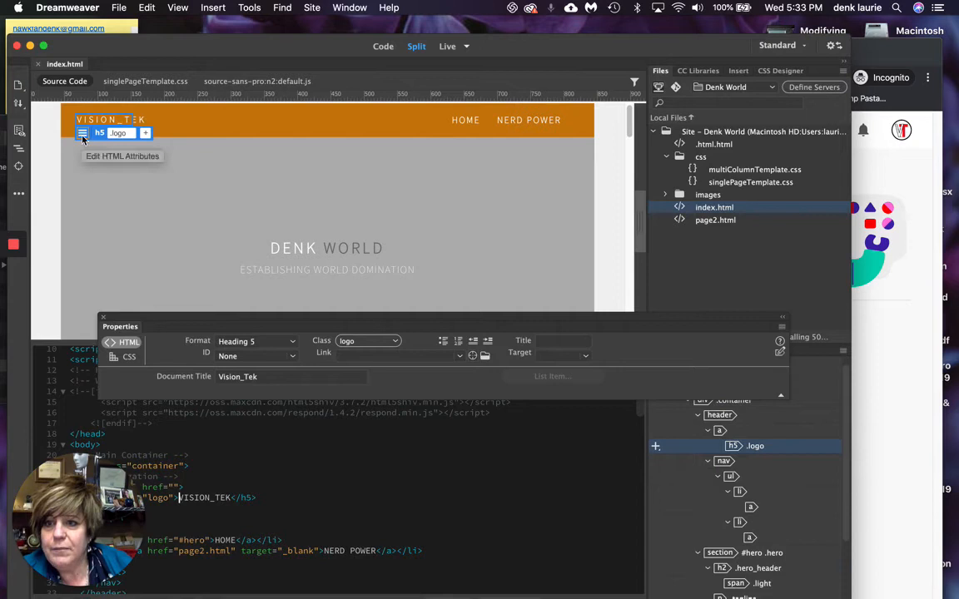
Link the logo to the svhsinfotech YouTube channel URL with target _blank.
{"action": "left_click", "coordinate": [83, 133]}
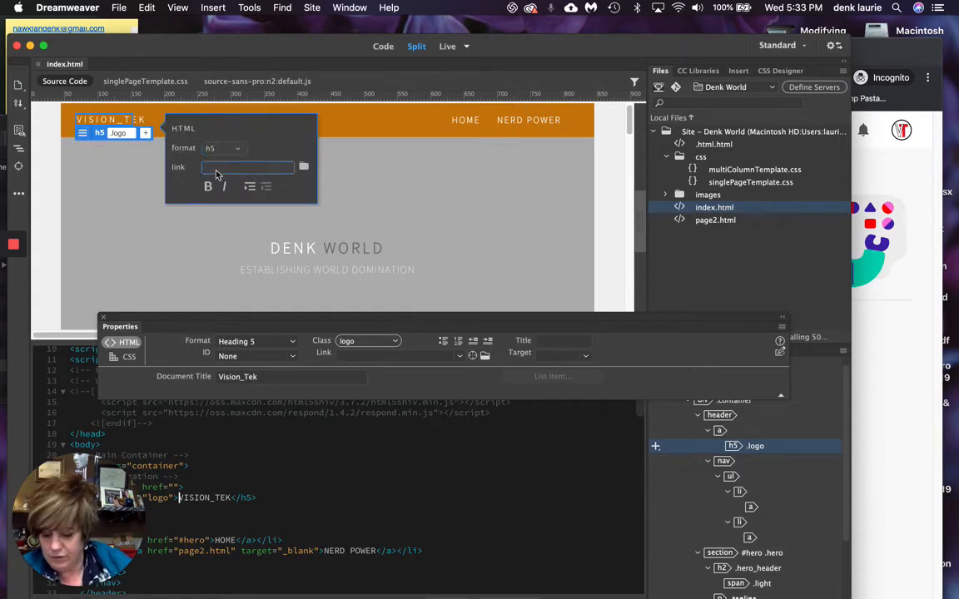
{"action": "type", "text": "uber.com/c/svhsinfotech"}
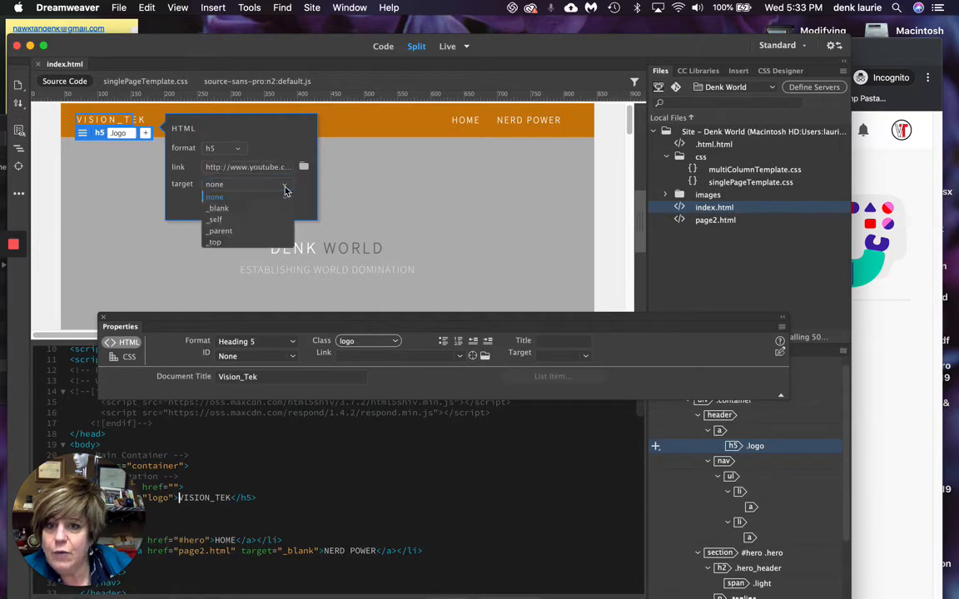
{"action": "left_click", "coordinate": [218, 206]}
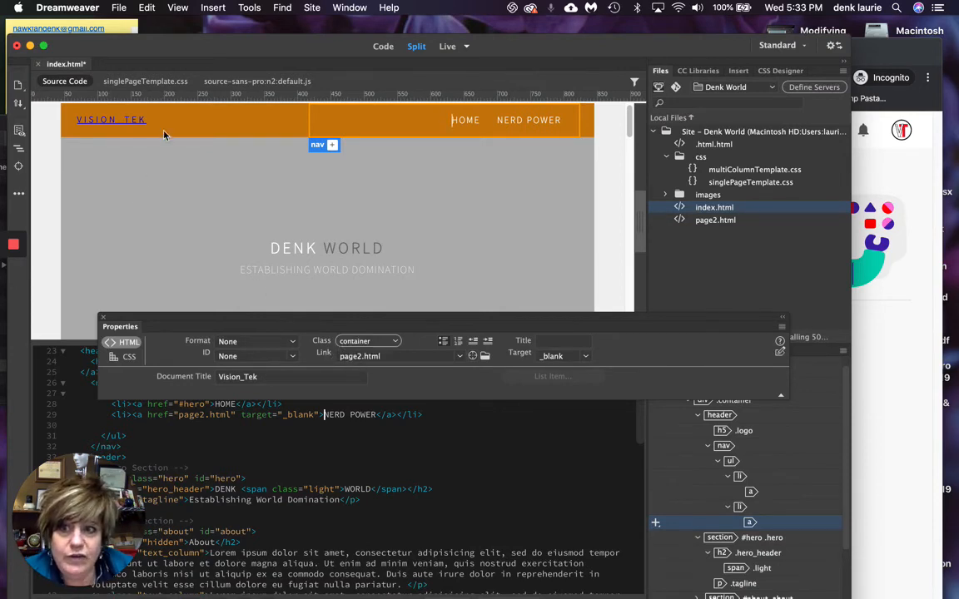
{"action": "mouse_move", "coordinate": [111, 123]}
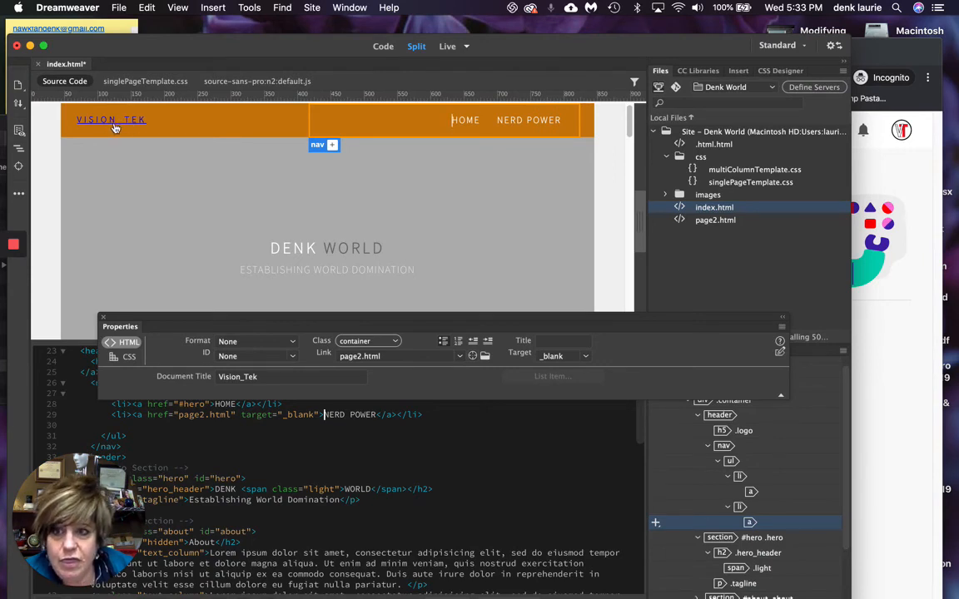
{"action": "mouse_move", "coordinate": [120, 125]}
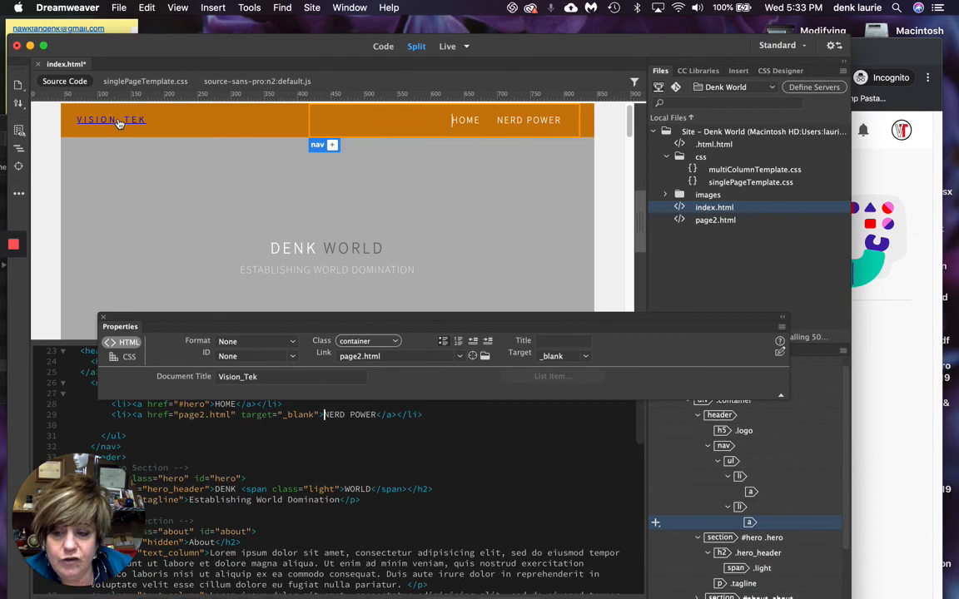